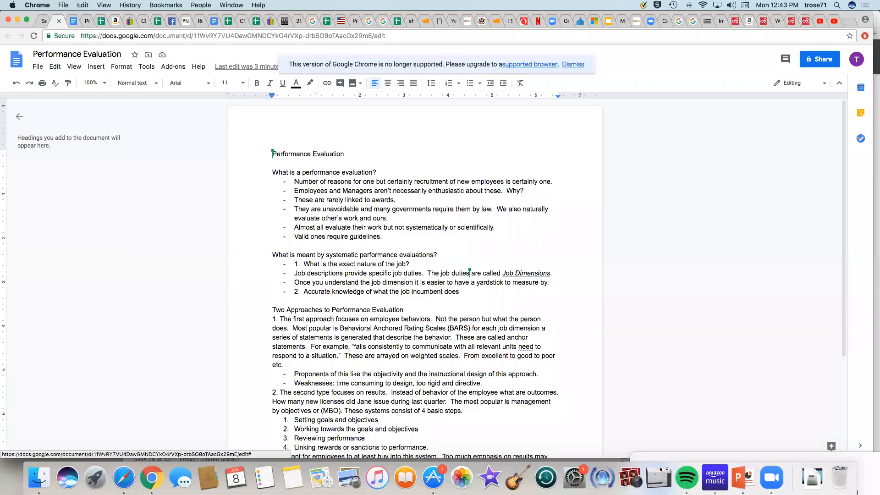
pyautogui.moveTo(582, 64)
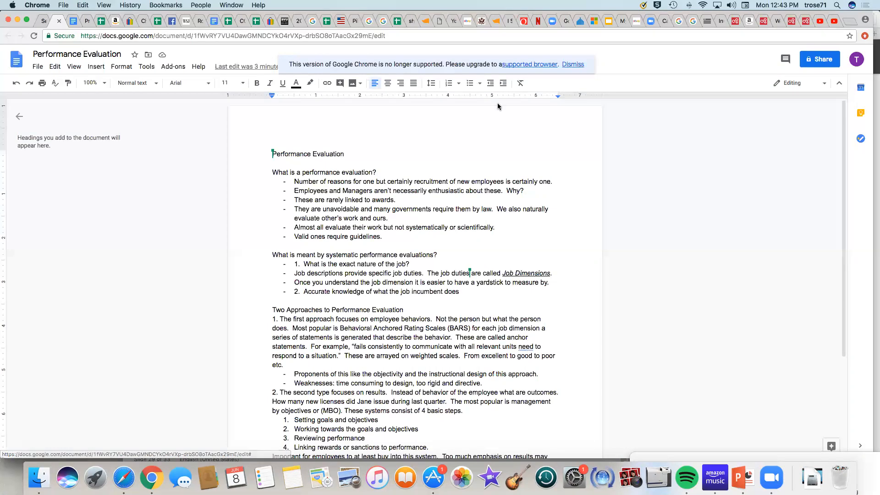
# Step: Cancel the Zoom save-recordings dialog and search Finder for 'performance evaluation'
pyautogui.scroll(-3)
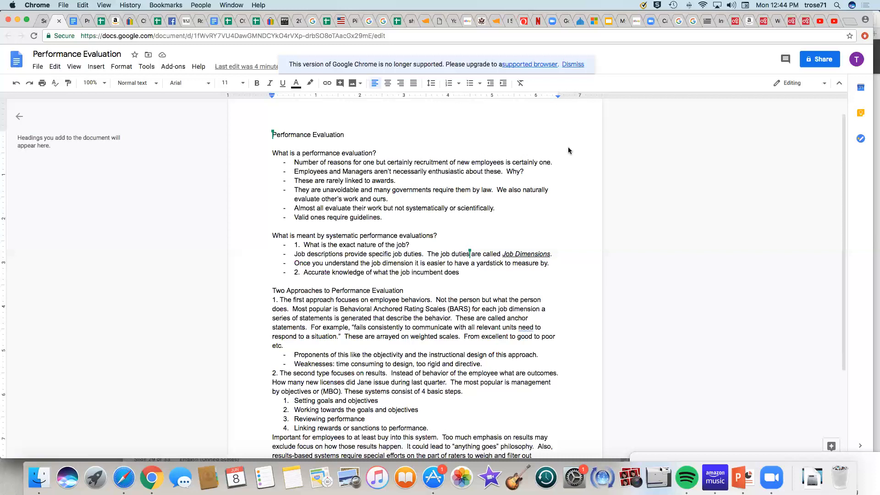
pyautogui.moveTo(578, 149)
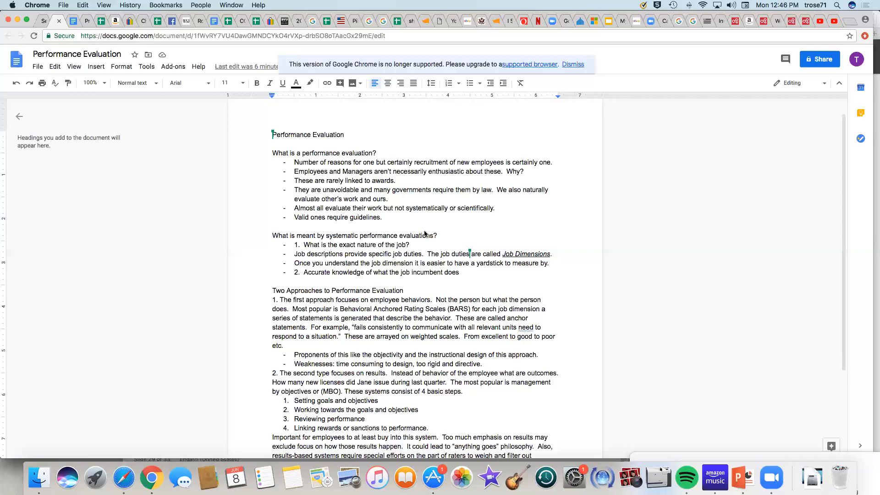
pyautogui.moveTo(578, 233)
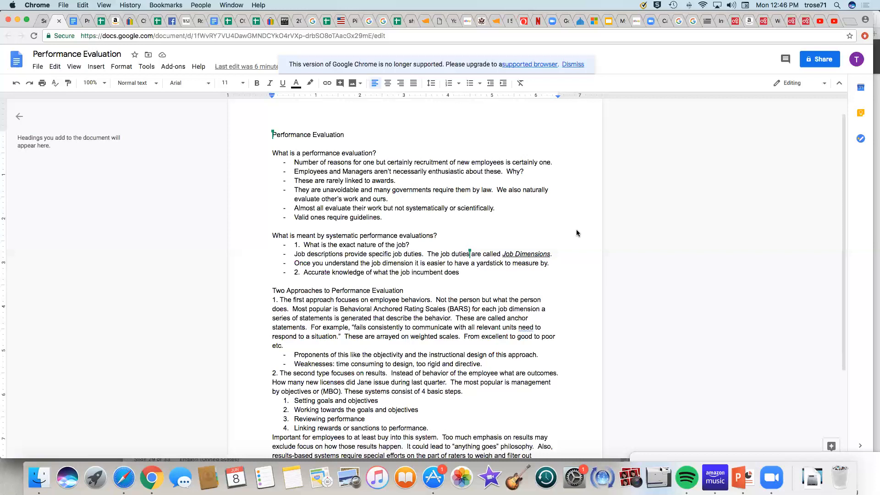
pyautogui.moveTo(305, 265)
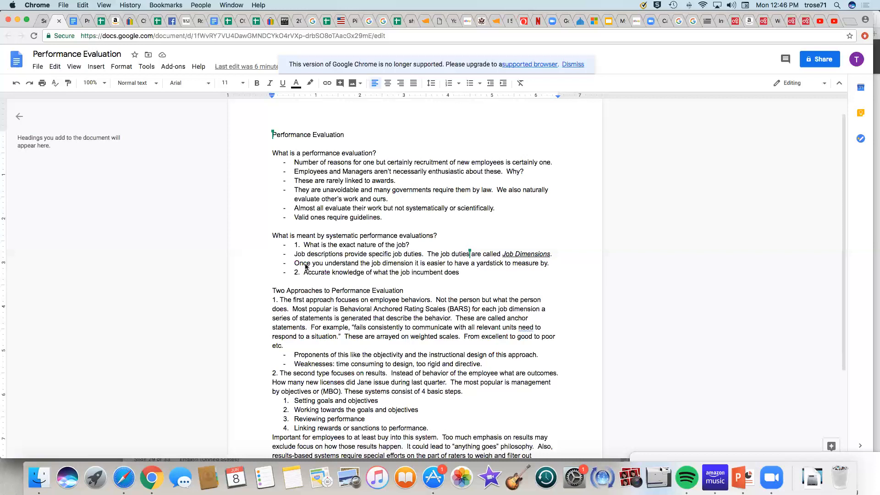
pyautogui.moveTo(397, 263)
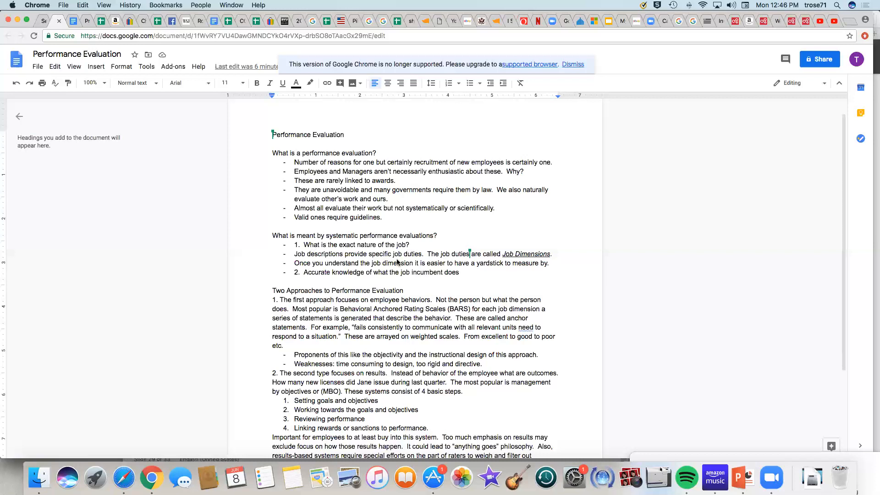
pyautogui.moveTo(485, 263)
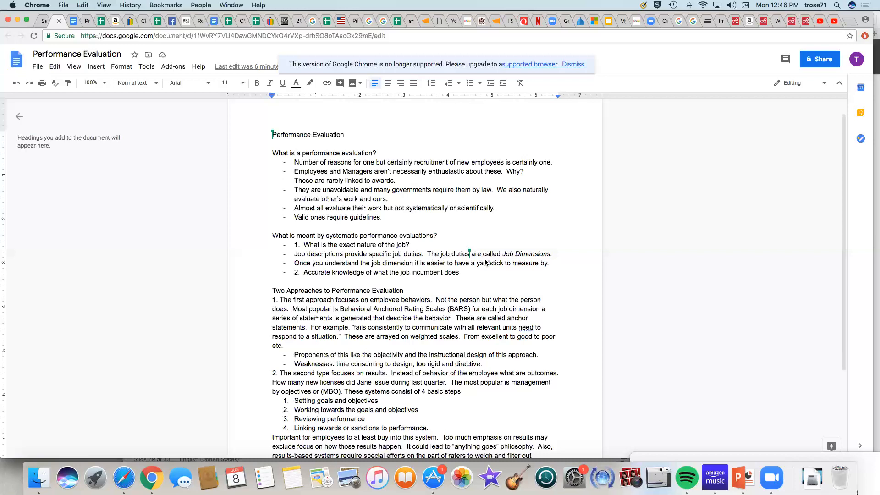
pyautogui.moveTo(543, 263)
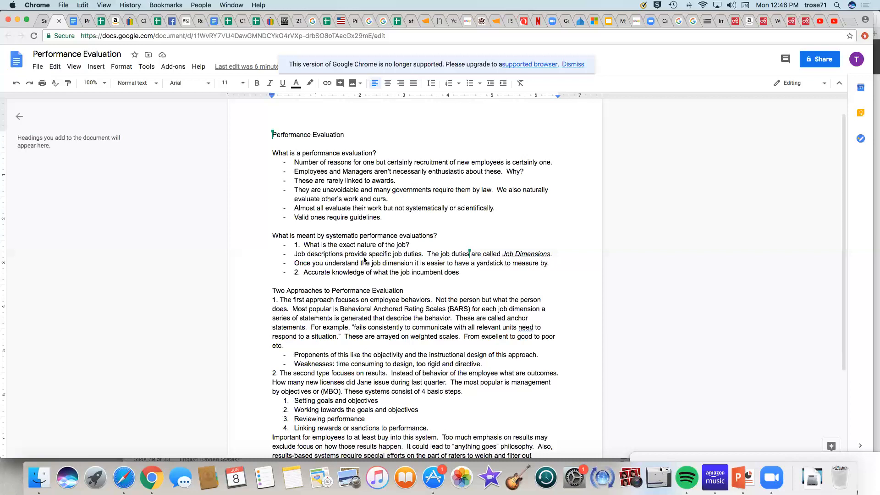
pyautogui.moveTo(458, 269)
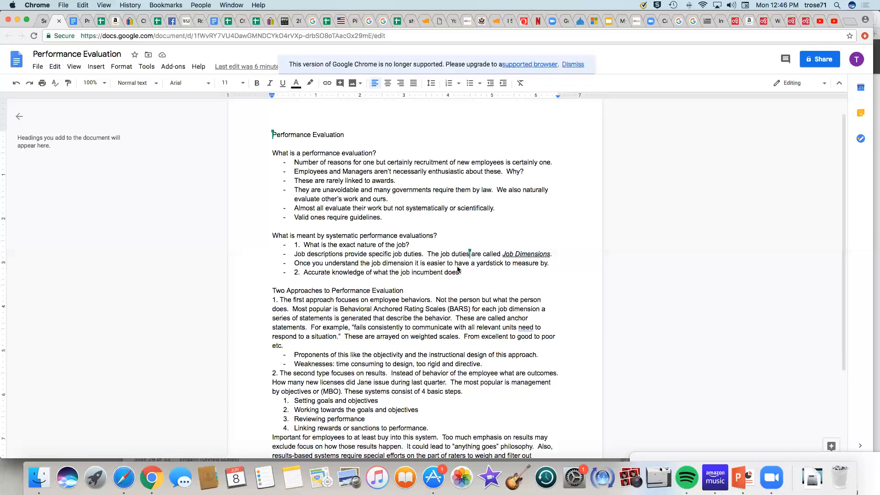
pyautogui.moveTo(514, 272)
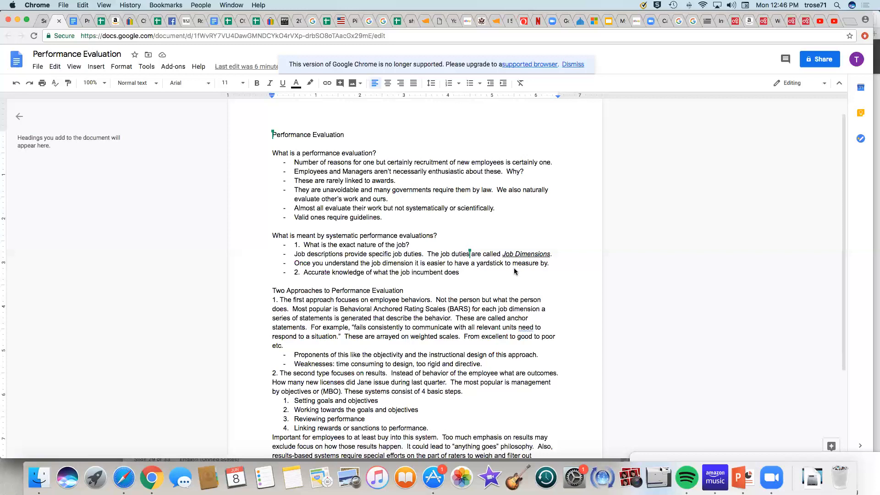
pyautogui.moveTo(345, 279)
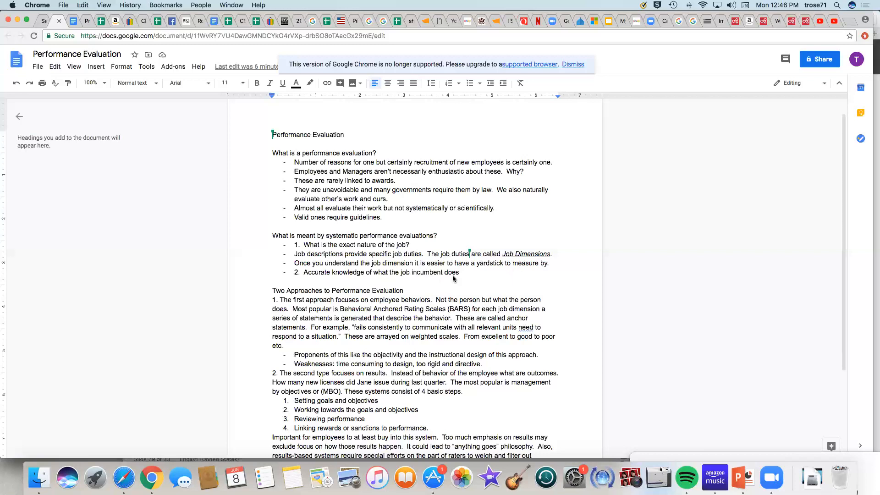
pyautogui.moveTo(525, 277)
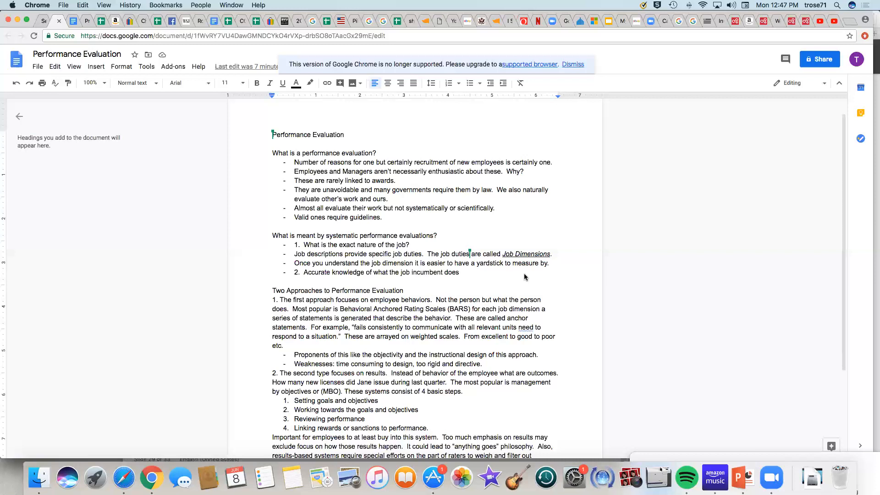
pyautogui.moveTo(352, 292)
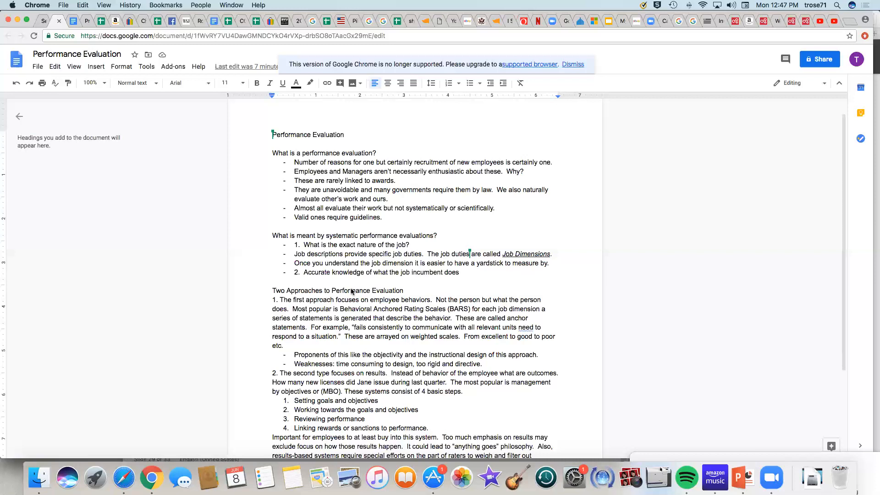
pyautogui.moveTo(340, 311)
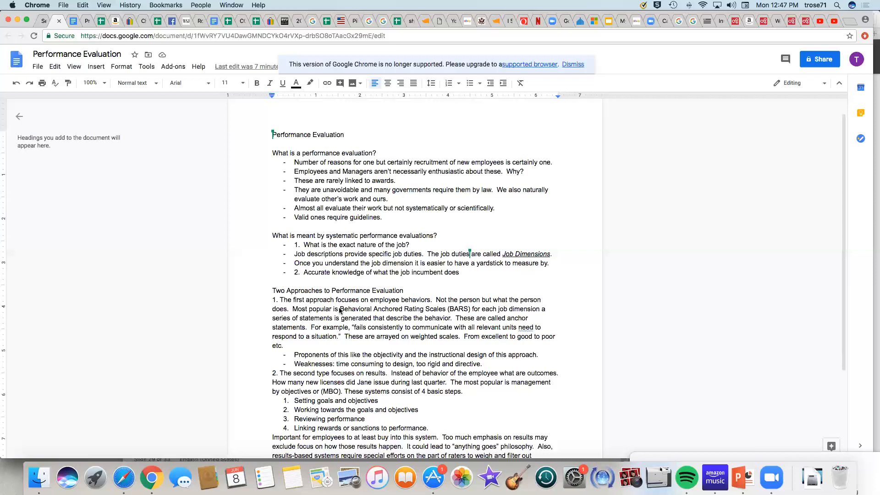
pyautogui.moveTo(577, 407)
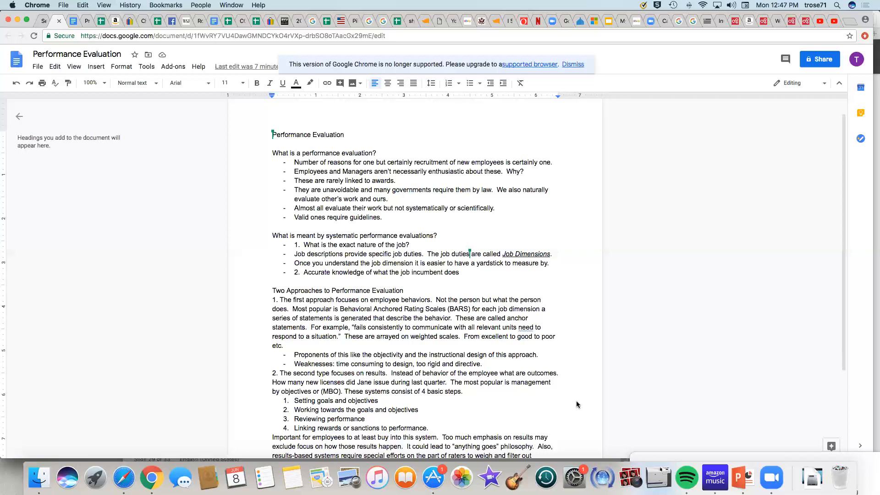
pyautogui.moveTo(424, 320)
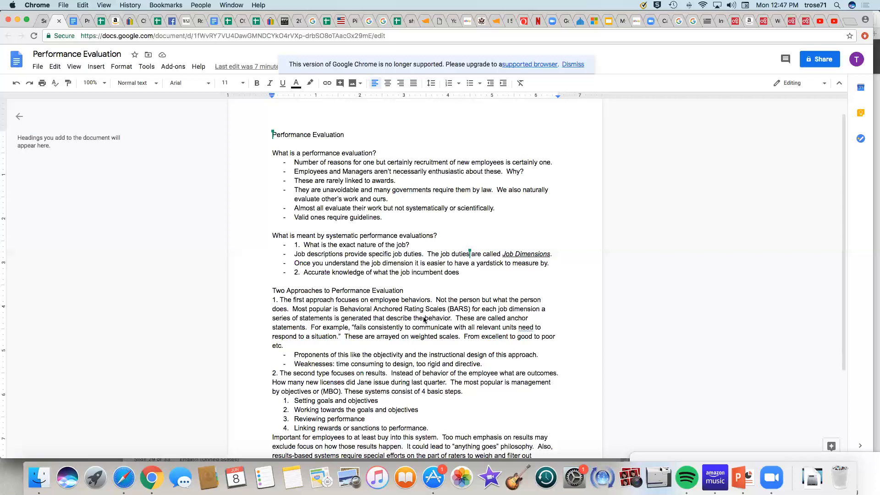
pyautogui.moveTo(525, 439)
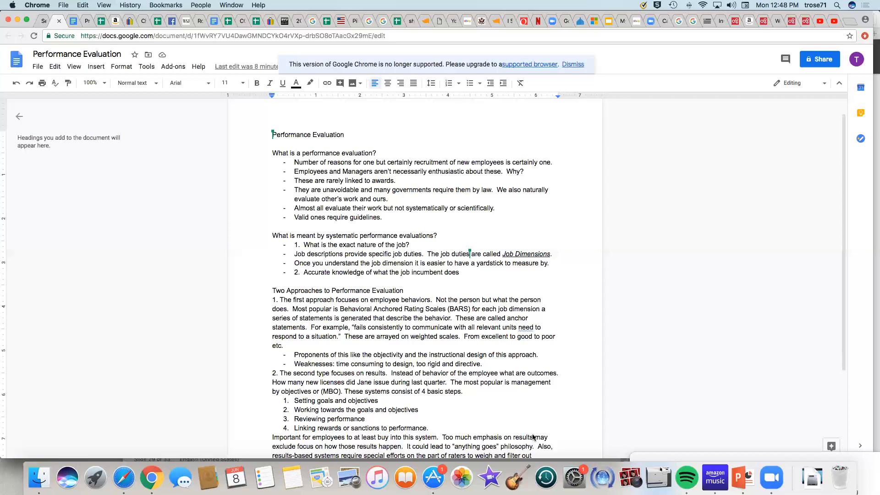
pyautogui.moveTo(415, 370)
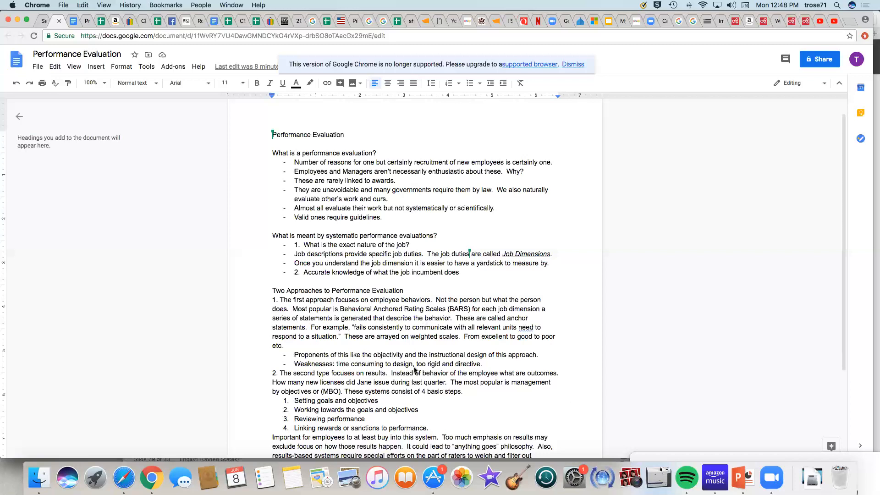
pyautogui.moveTo(448, 341)
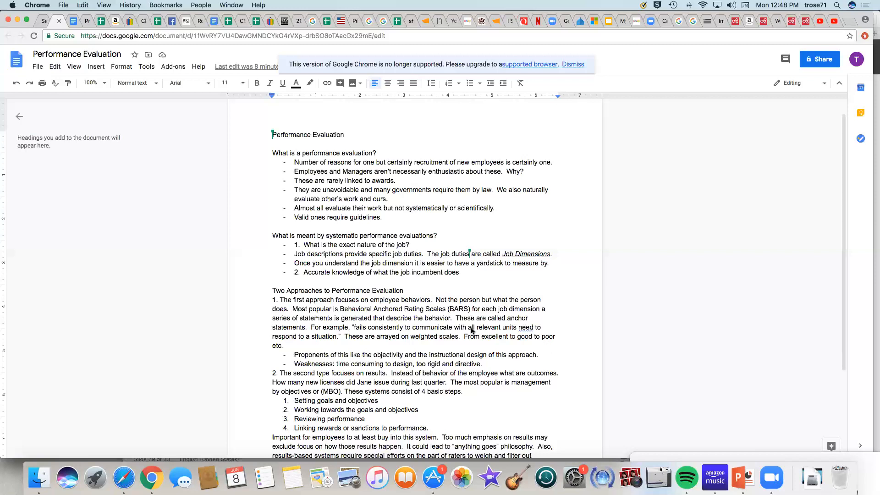
pyautogui.moveTo(480, 329)
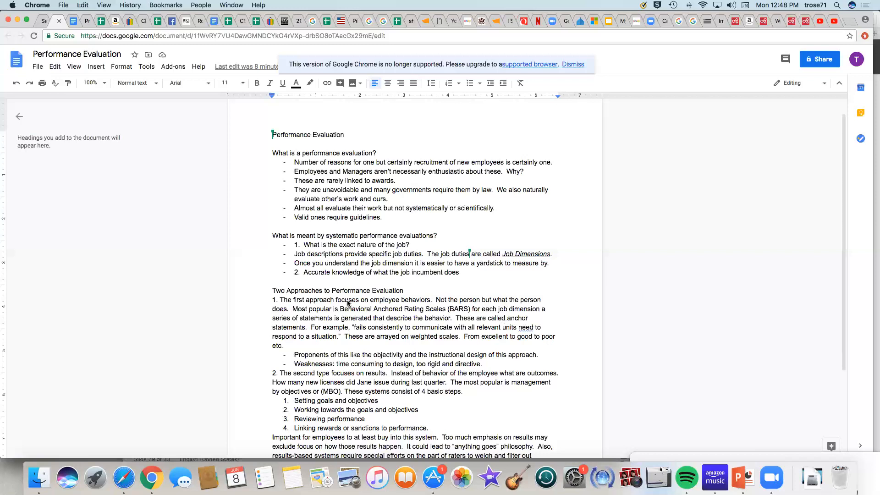
pyautogui.moveTo(360, 383)
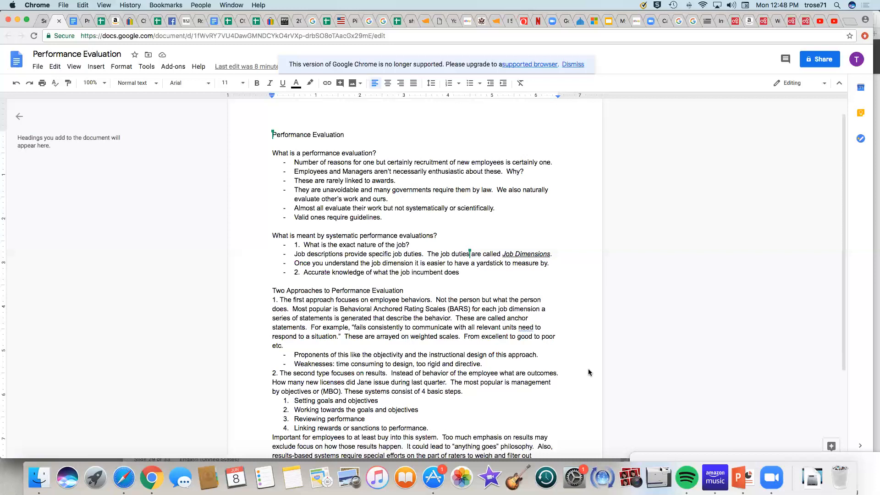
pyautogui.scroll(-3)
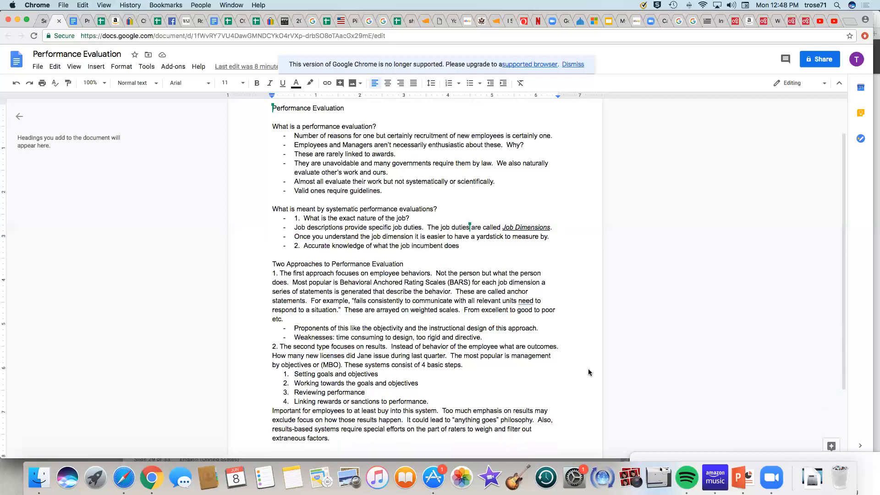
pyautogui.scroll(-3)
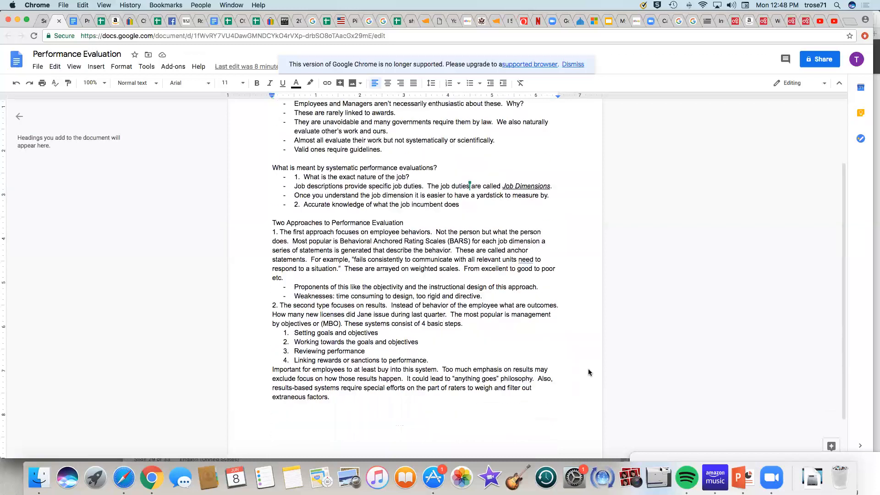
pyautogui.moveTo(460, 313)
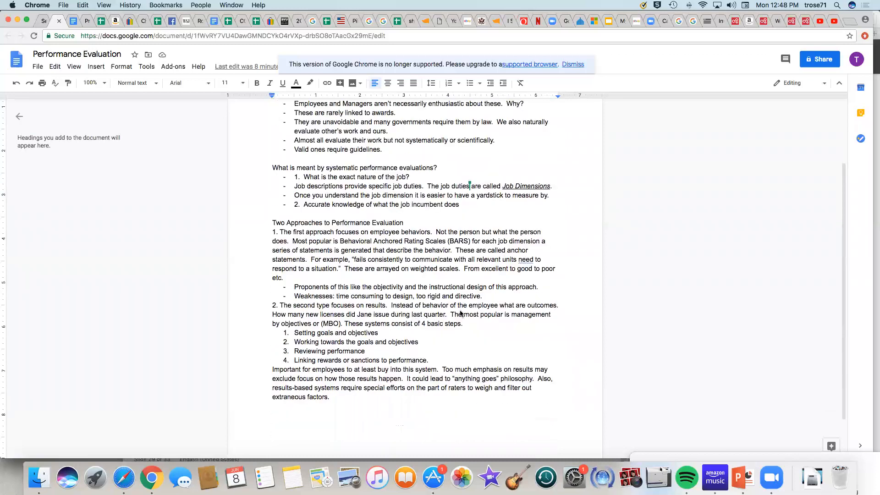
pyautogui.moveTo(530, 313)
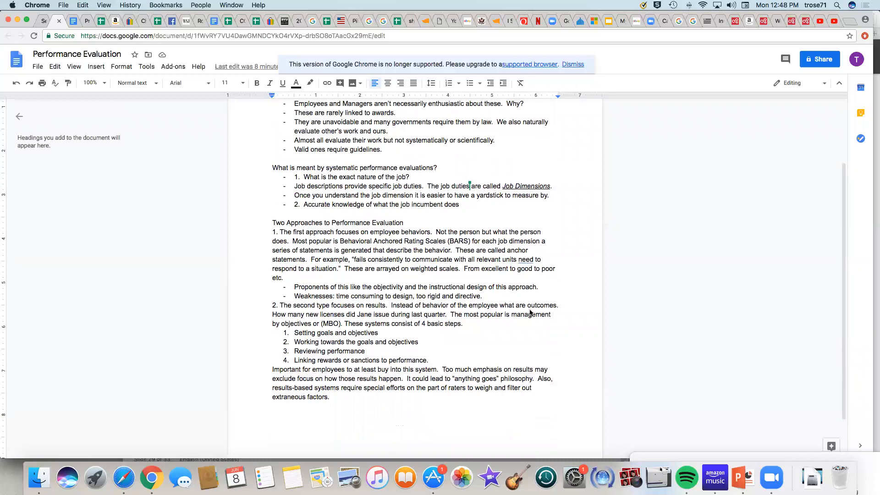
pyautogui.moveTo(312, 320)
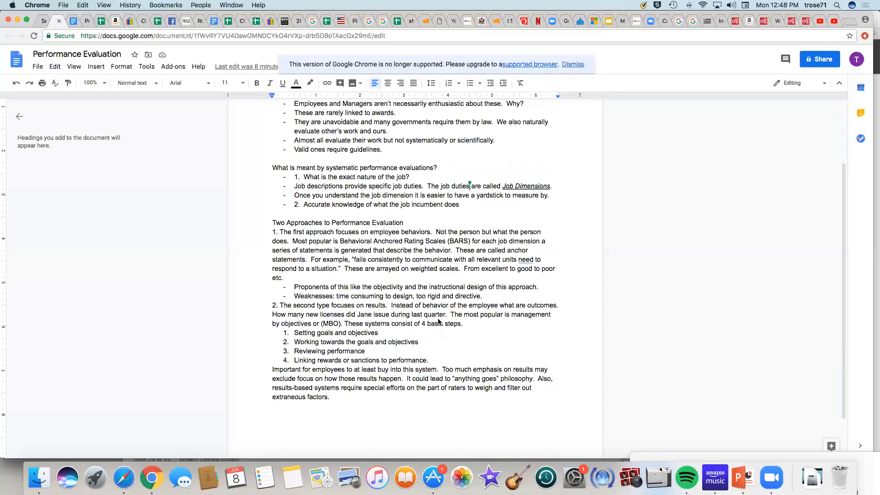
pyautogui.moveTo(540, 323)
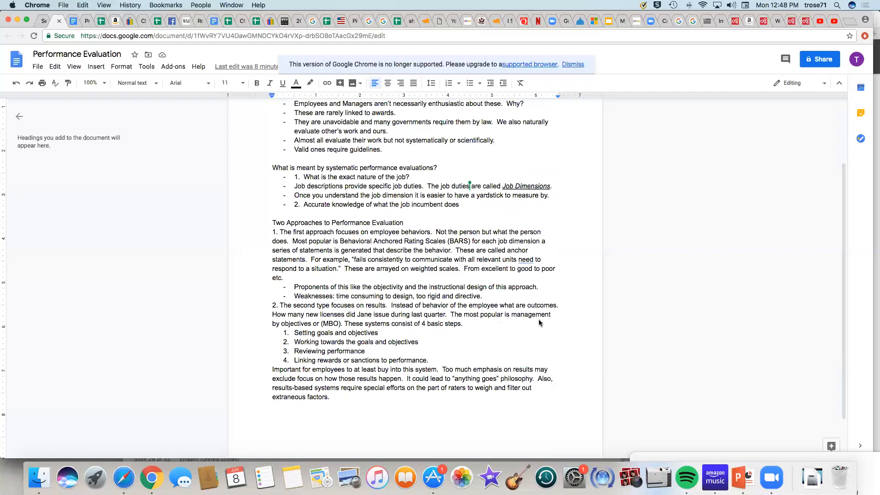
pyautogui.moveTo(389, 331)
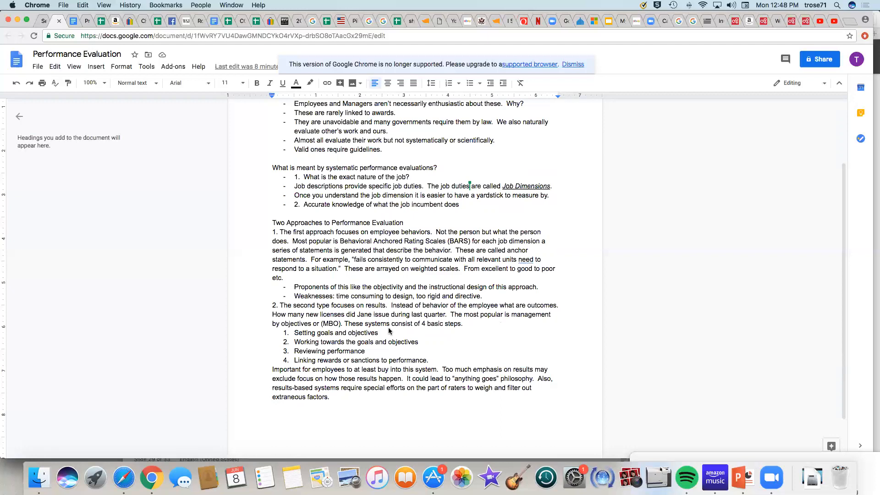
pyautogui.moveTo(347, 335)
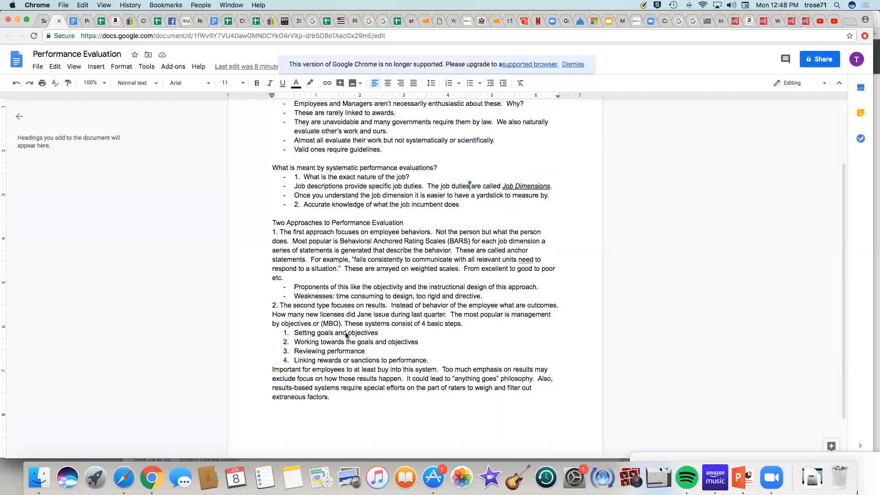
pyautogui.moveTo(365, 345)
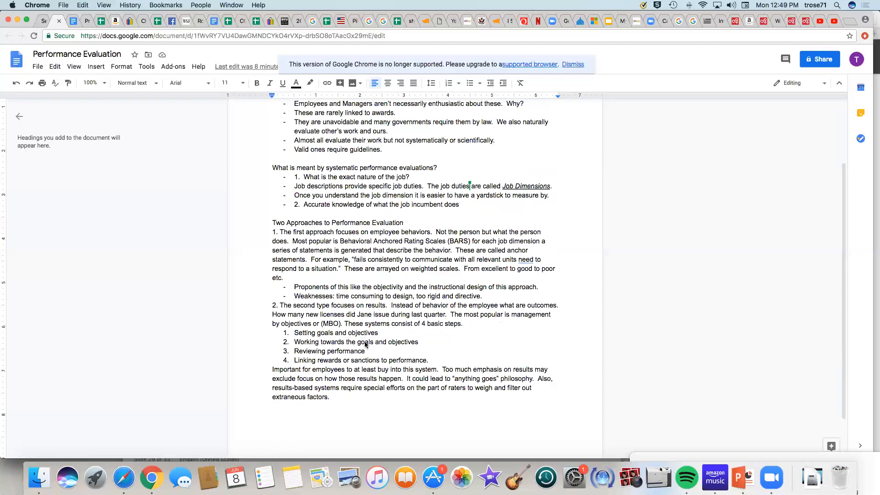
pyautogui.moveTo(381, 355)
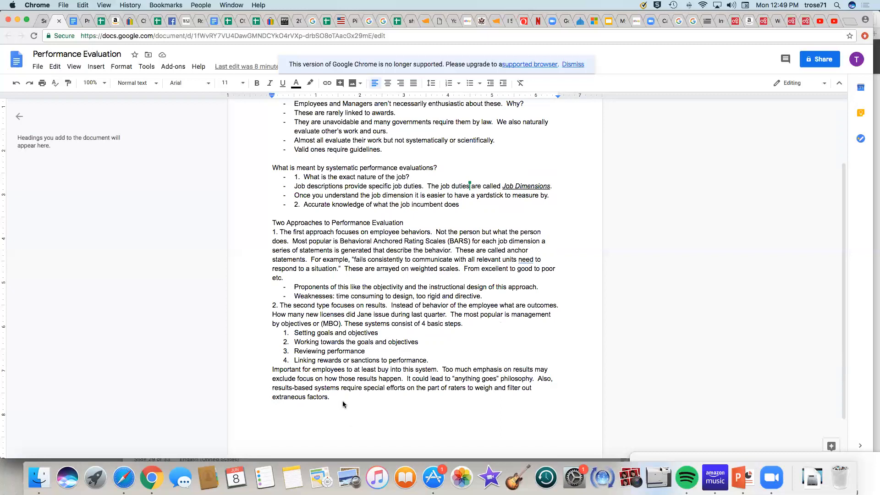
pyautogui.moveTo(402, 377)
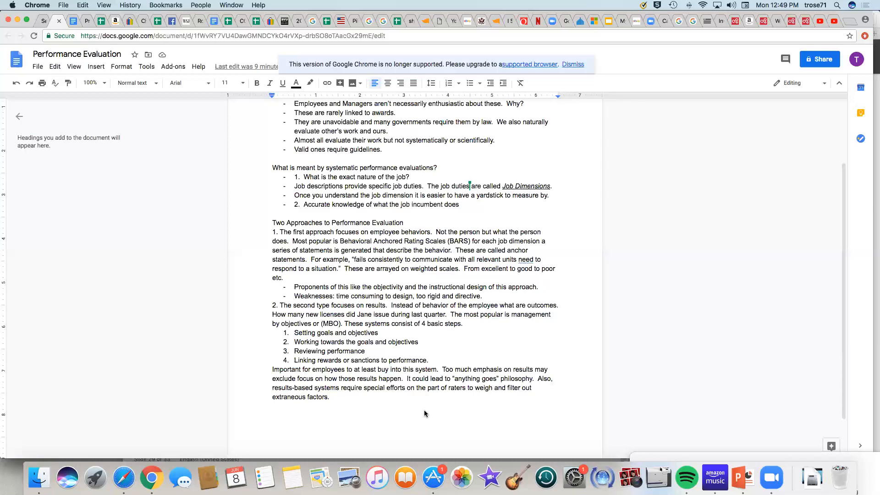
pyautogui.moveTo(375, 310)
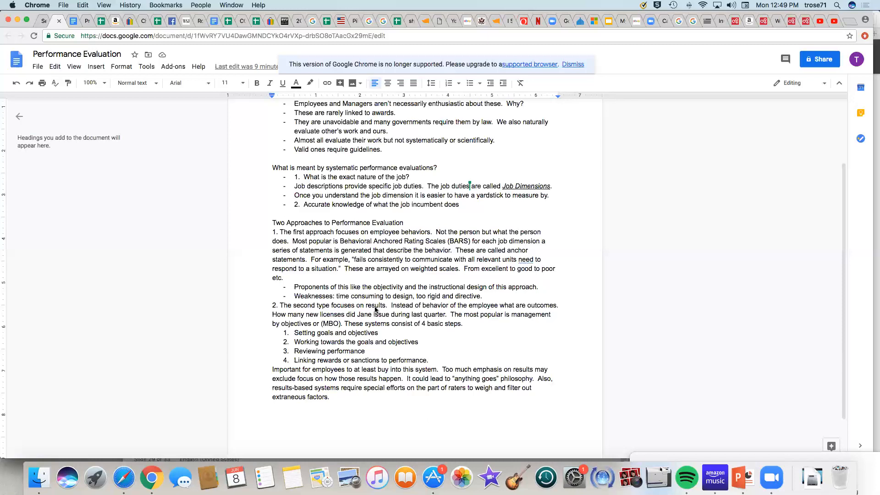
pyautogui.moveTo(298, 313)
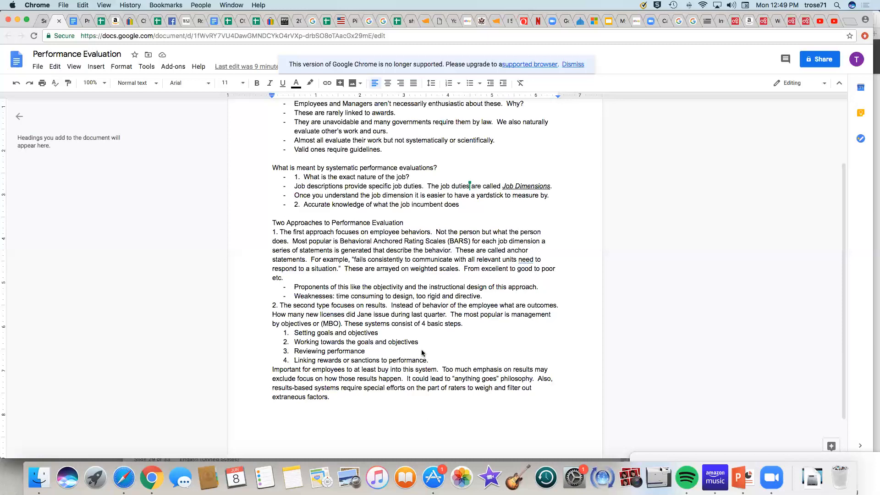
pyautogui.moveTo(348, 353)
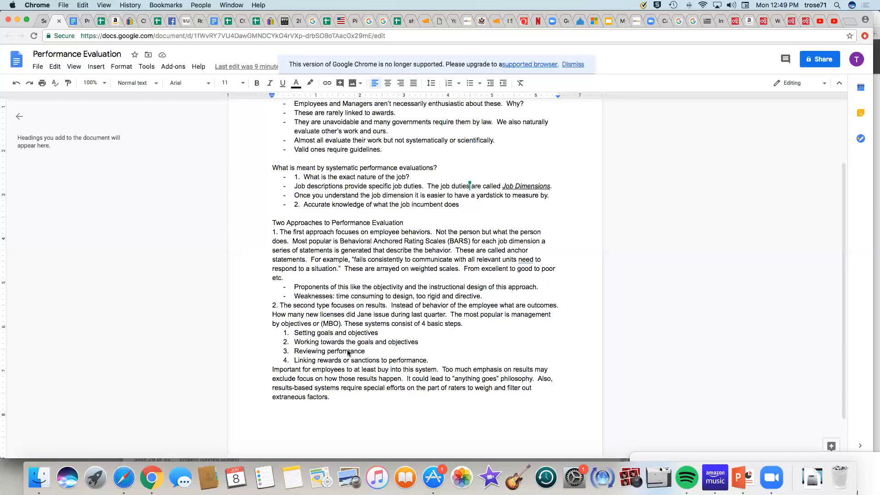
pyautogui.moveTo(382, 368)
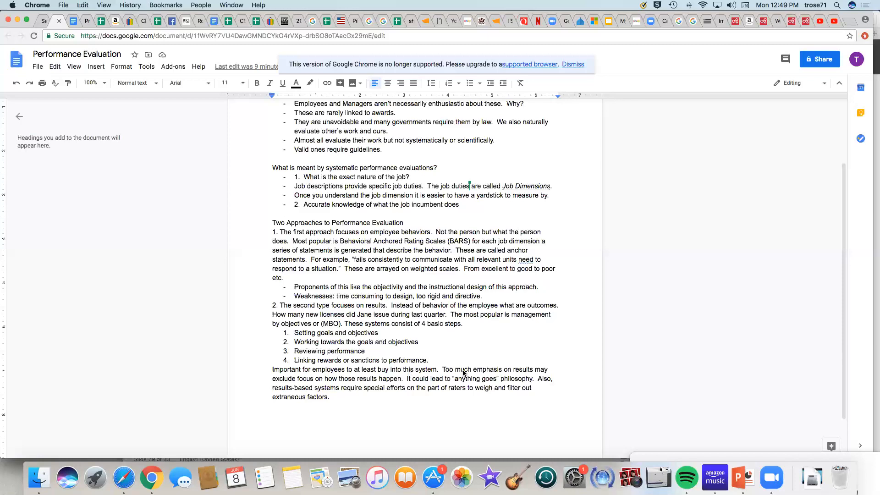
pyautogui.moveTo(301, 214)
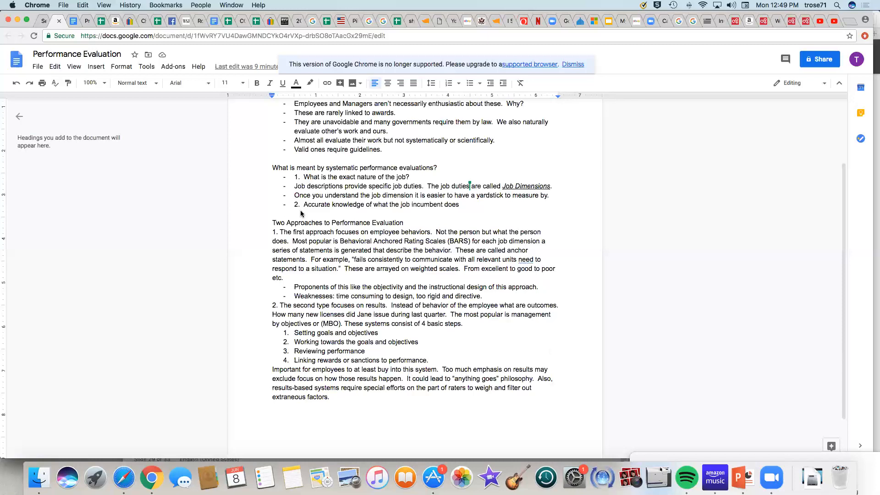
pyautogui.moveTo(281, 268)
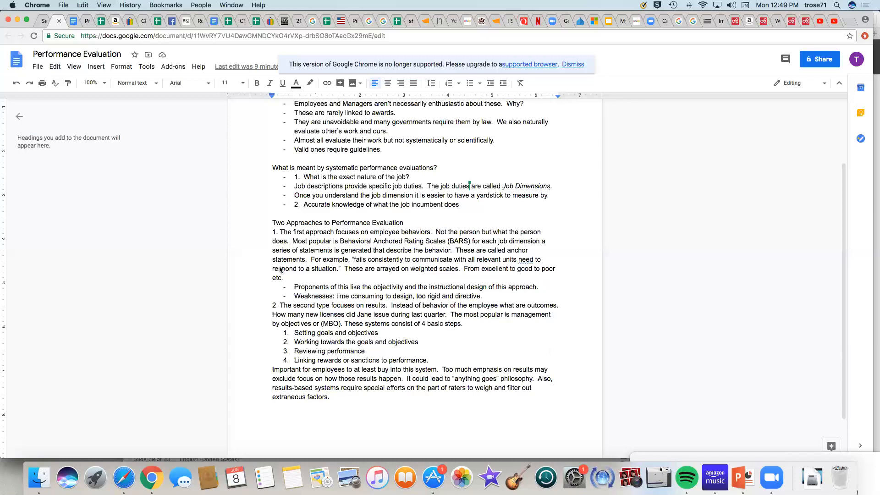
pyautogui.moveTo(278, 253)
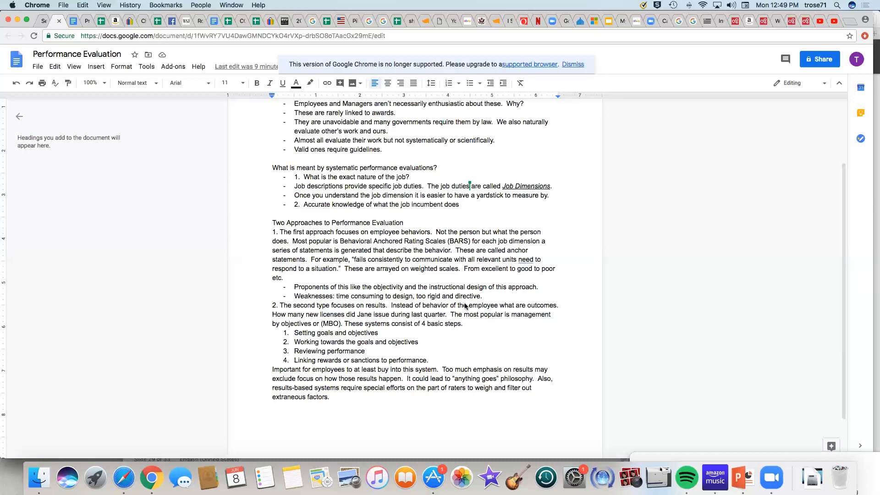
pyautogui.moveTo(535, 243)
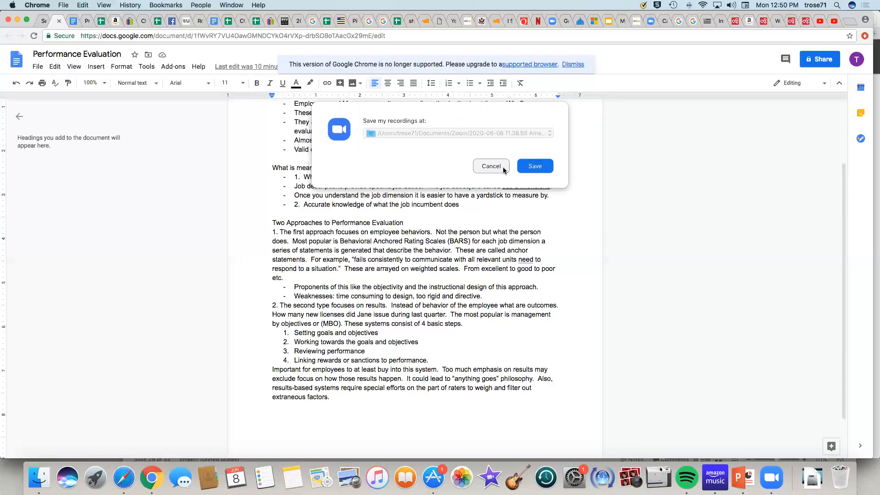
pyautogui.click(534, 166)
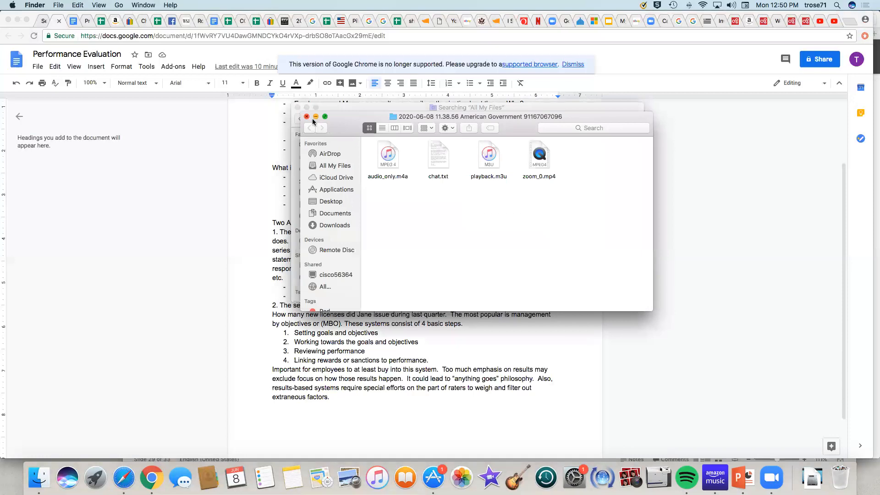
pyautogui.write('performance evaluation')
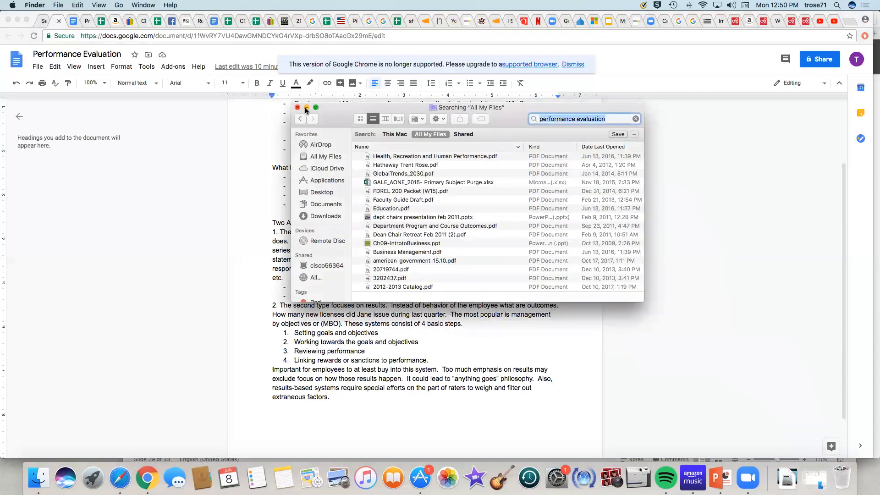